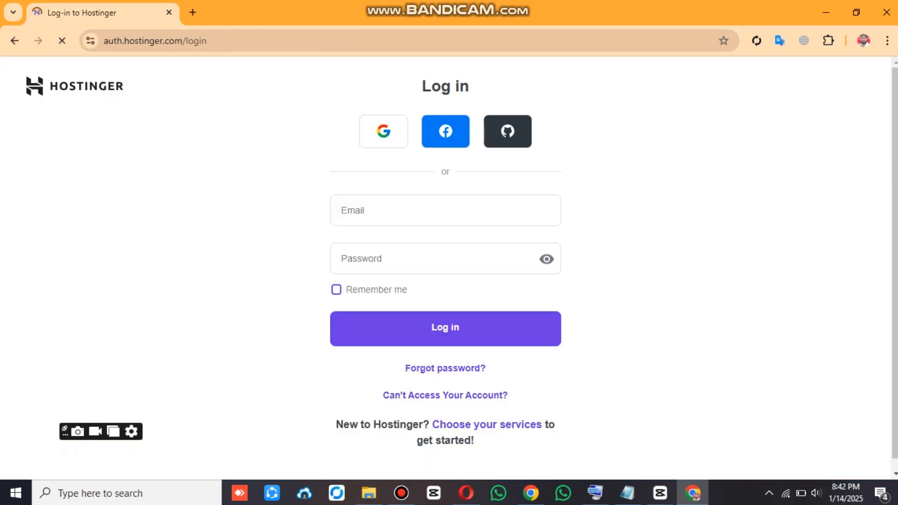
- Log in to the Hostinger account to reach the hPanel home dashboard
click(445, 210)
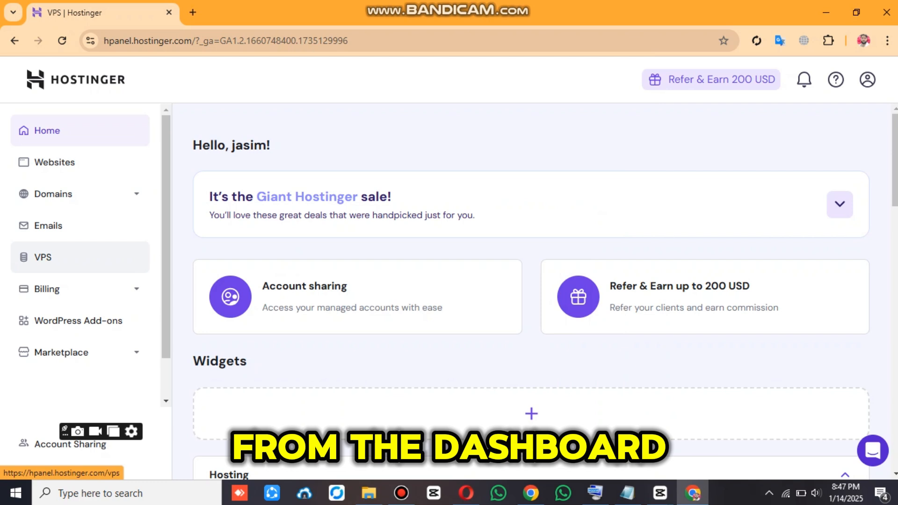
- From the VPS list, open Manage for srv555209.hstgr.cloud
click(42, 257)
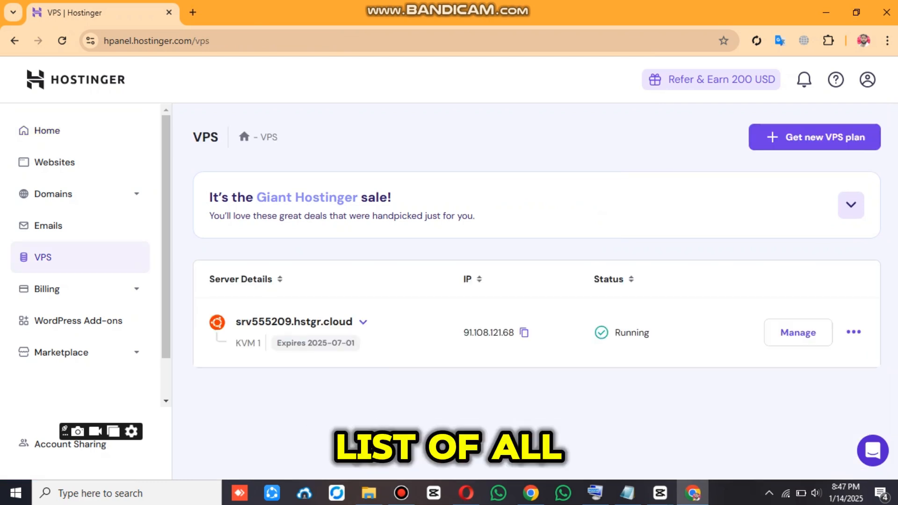
click(797, 332)
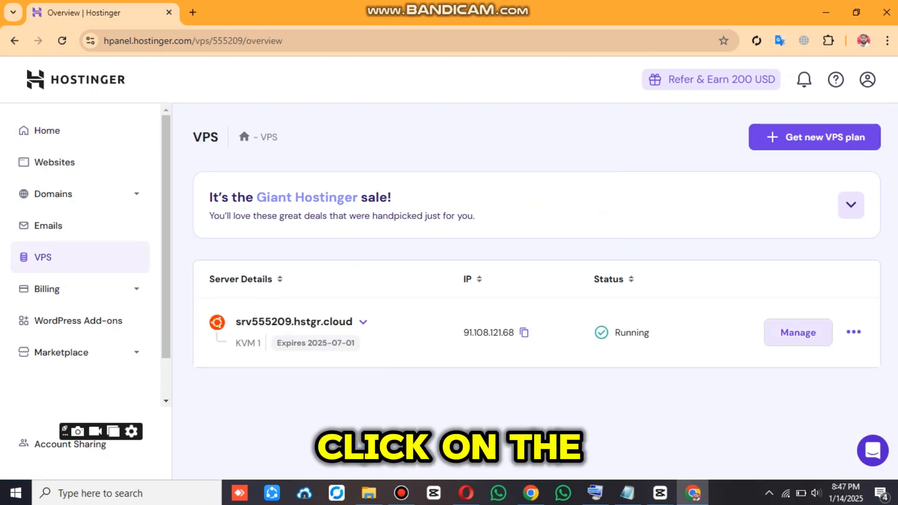
click(797, 332)
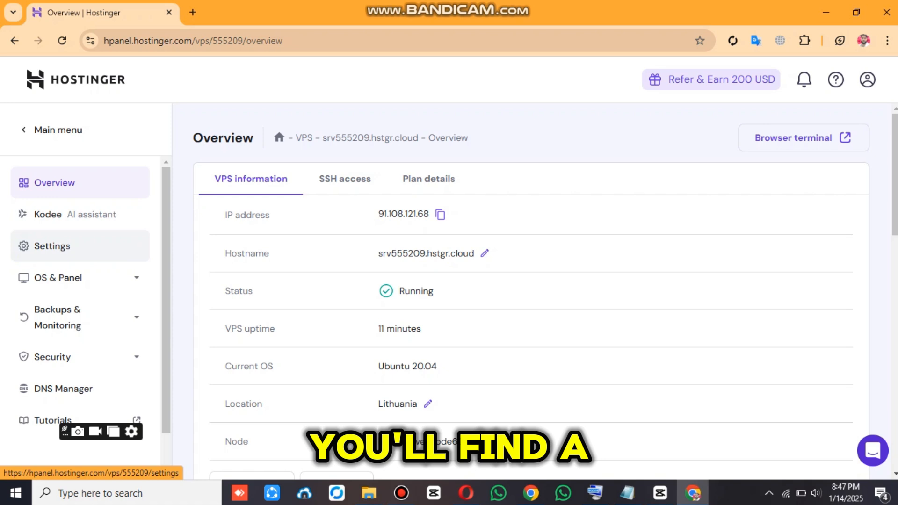
- Open the VPS Operating System page and scroll down to the Change OS section
click(58, 278)
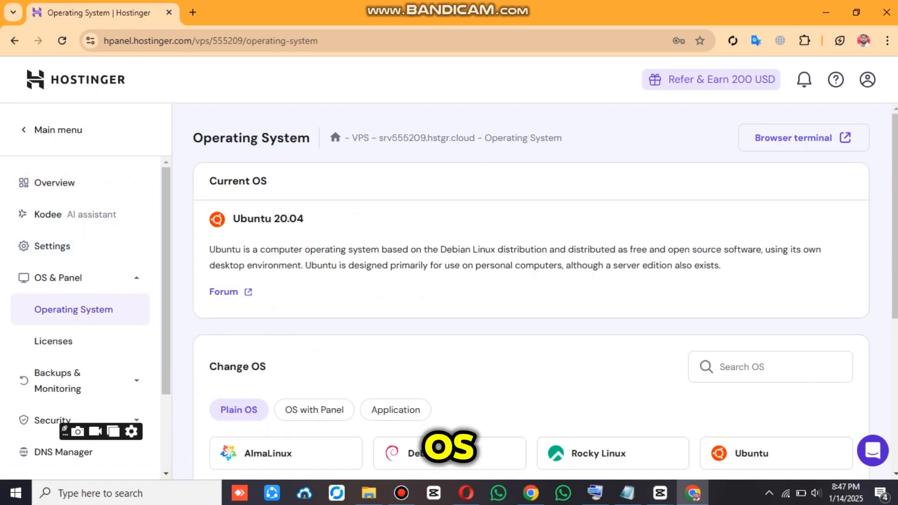
scroll(down, 3)
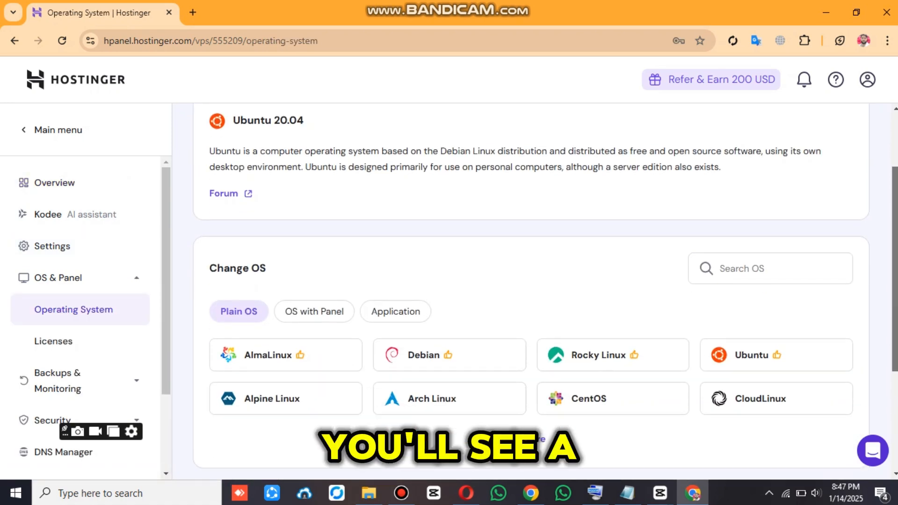
scroll(down, 3)
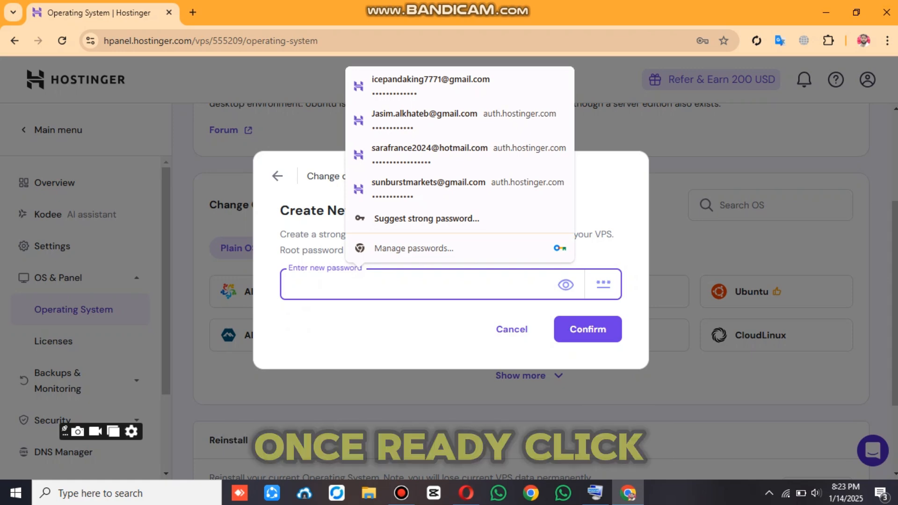
- Confirm the new root password, then start a PuTTY session to the VPS IP
click(587, 328)
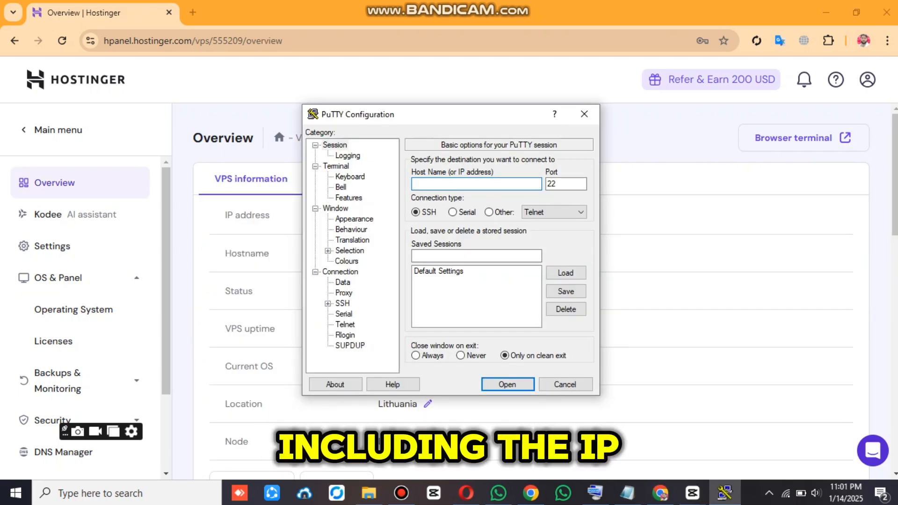
click(506, 384)
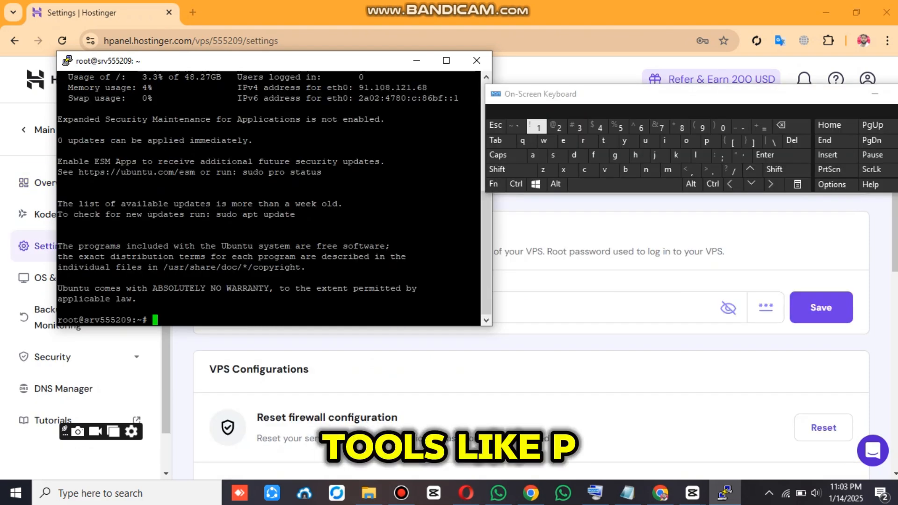
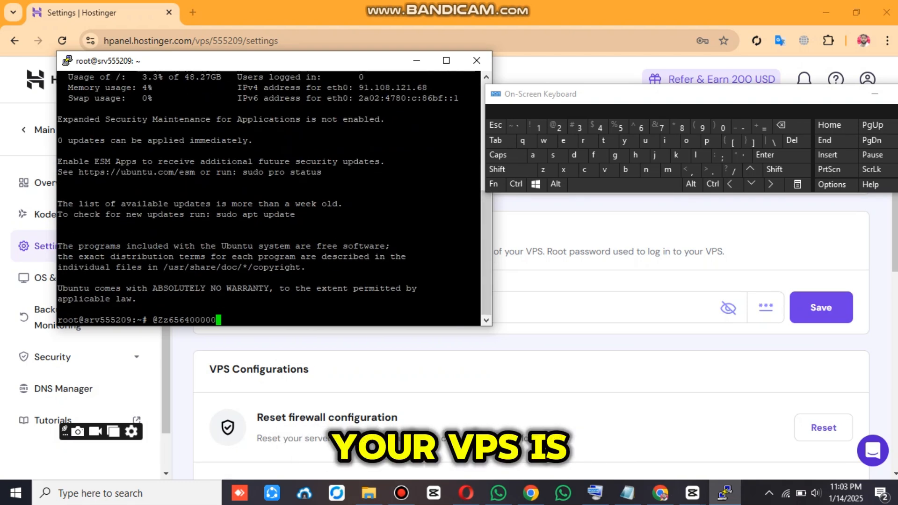
key(Return)
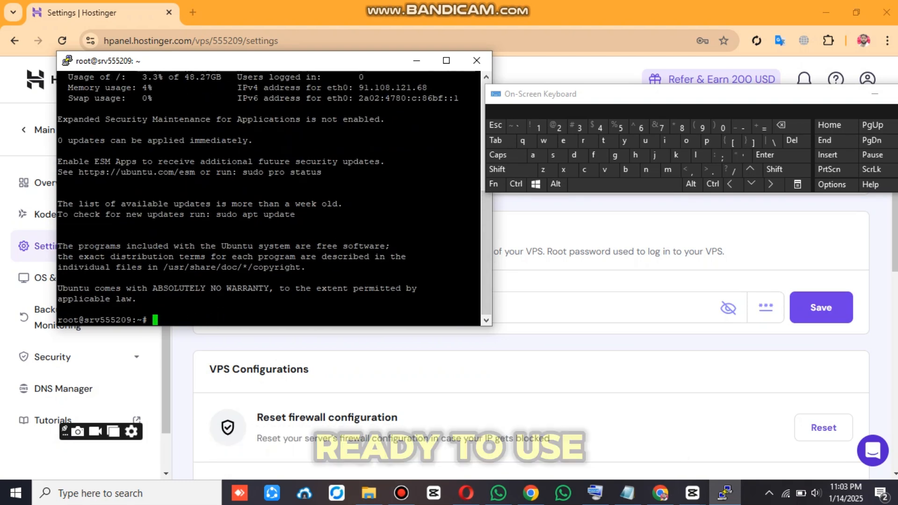